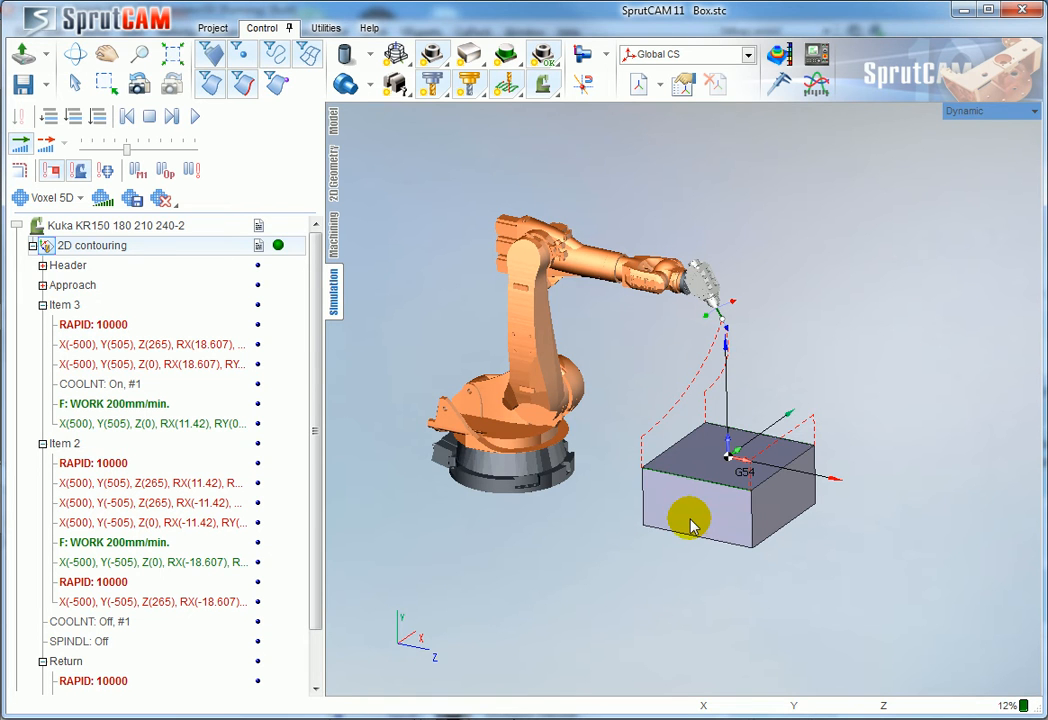
{"action": "mouse_move", "coordinate": [722, 437]}
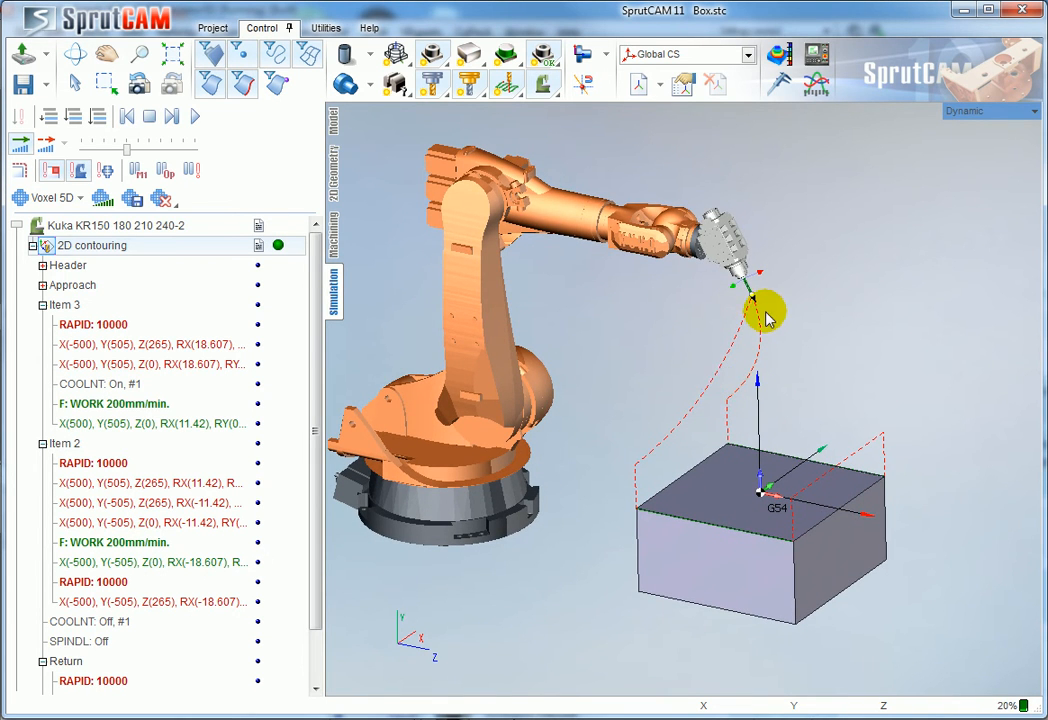
{"action": "mouse_move", "coordinate": [162, 292]}
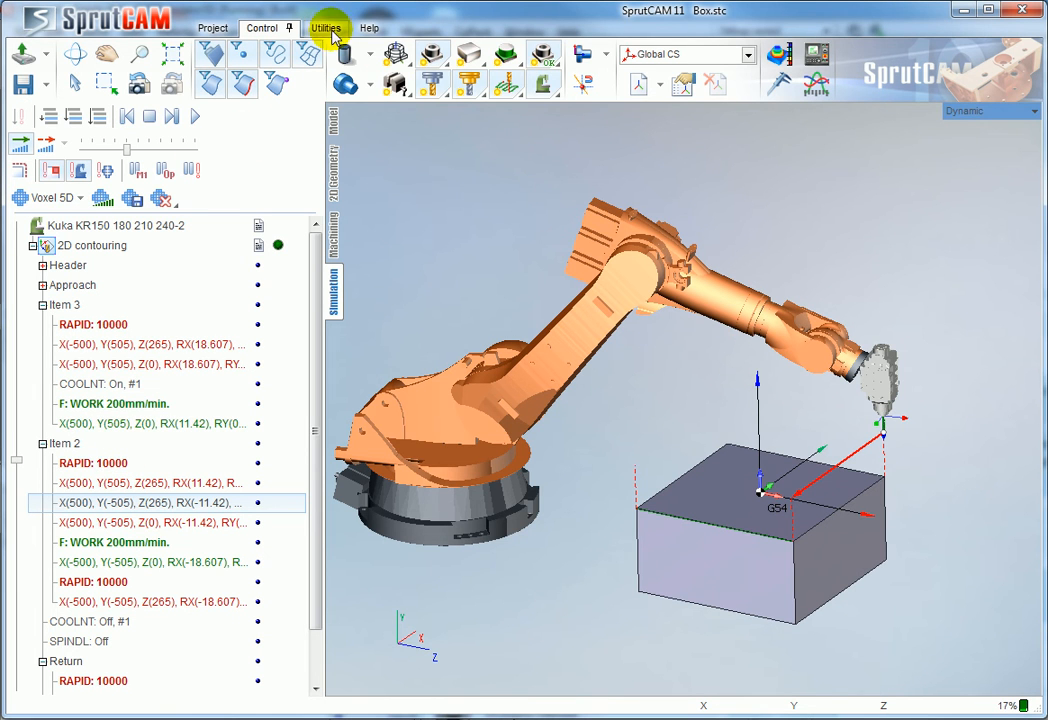
Step: Launch the Postprocessors Generator from Utilities with the KUKA robot postprocessor to produce Box.src
{"action": "left_click", "coordinate": [325, 27]}
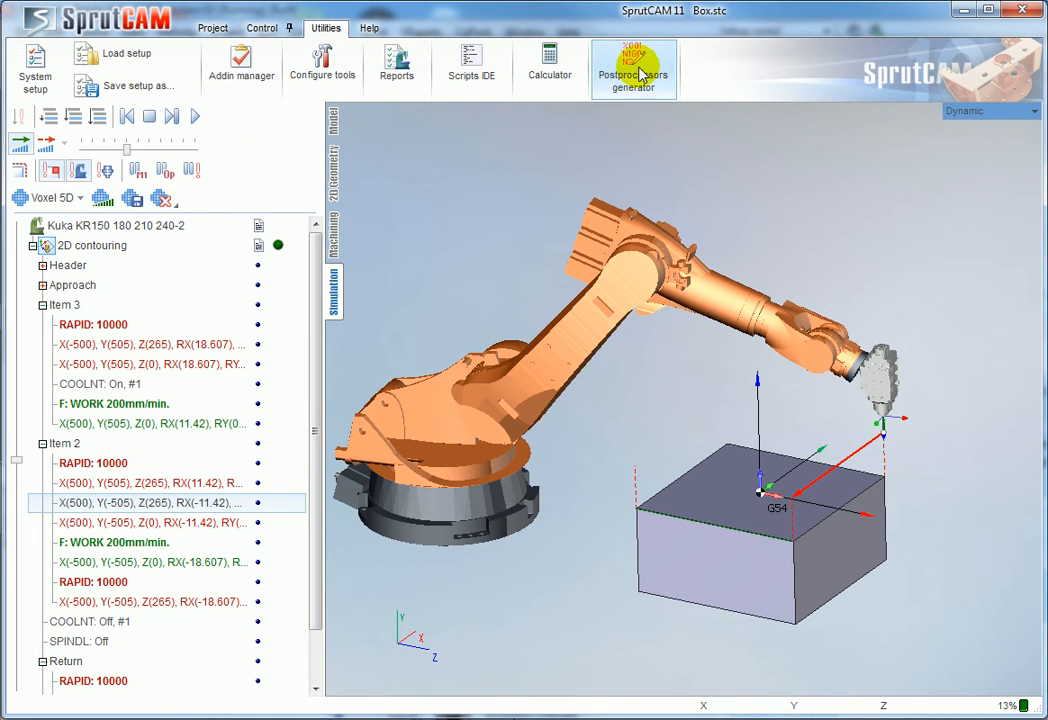
{"action": "left_click", "coordinate": [633, 67]}
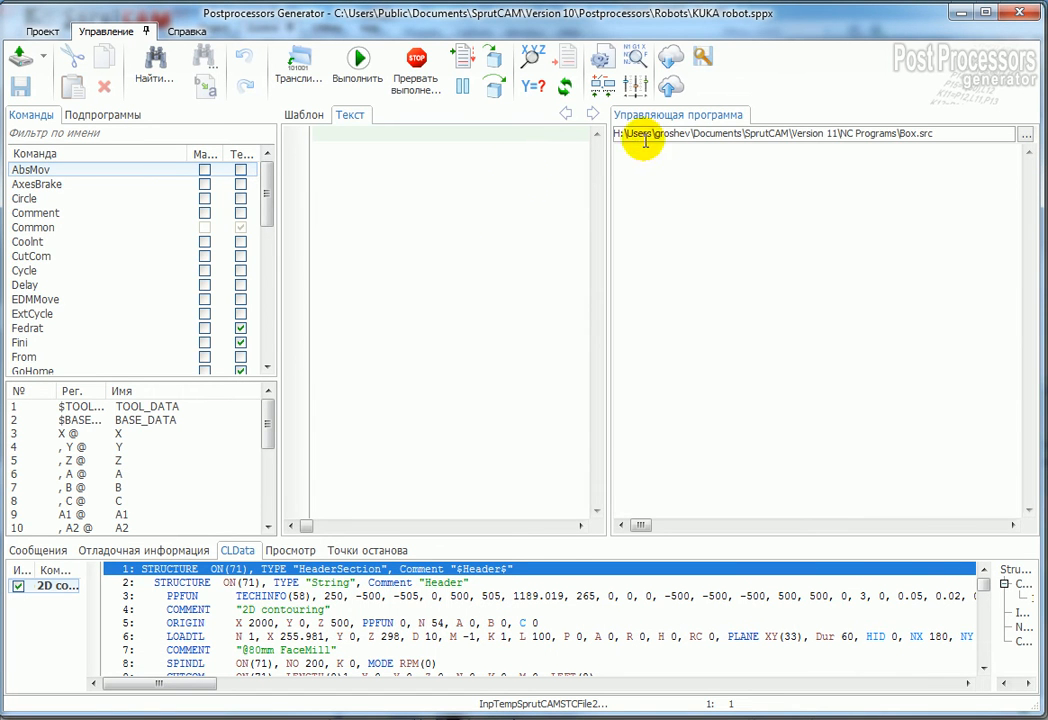
{"action": "mouse_move", "coordinate": [397, 211]}
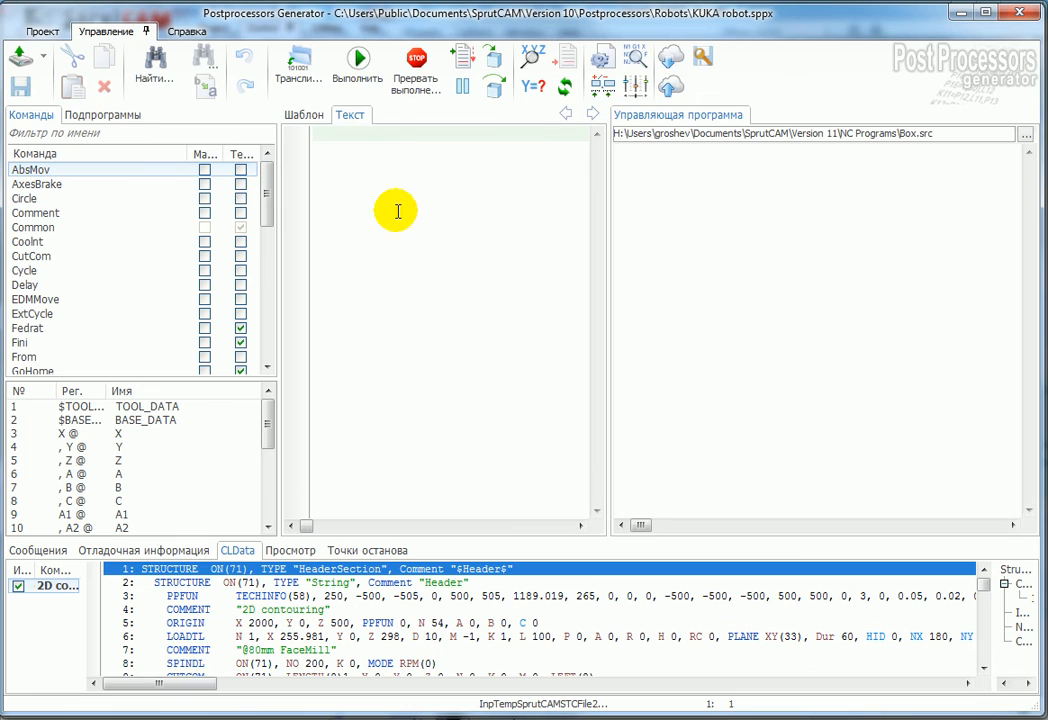
{"action": "left_click", "coordinate": [40, 56]}
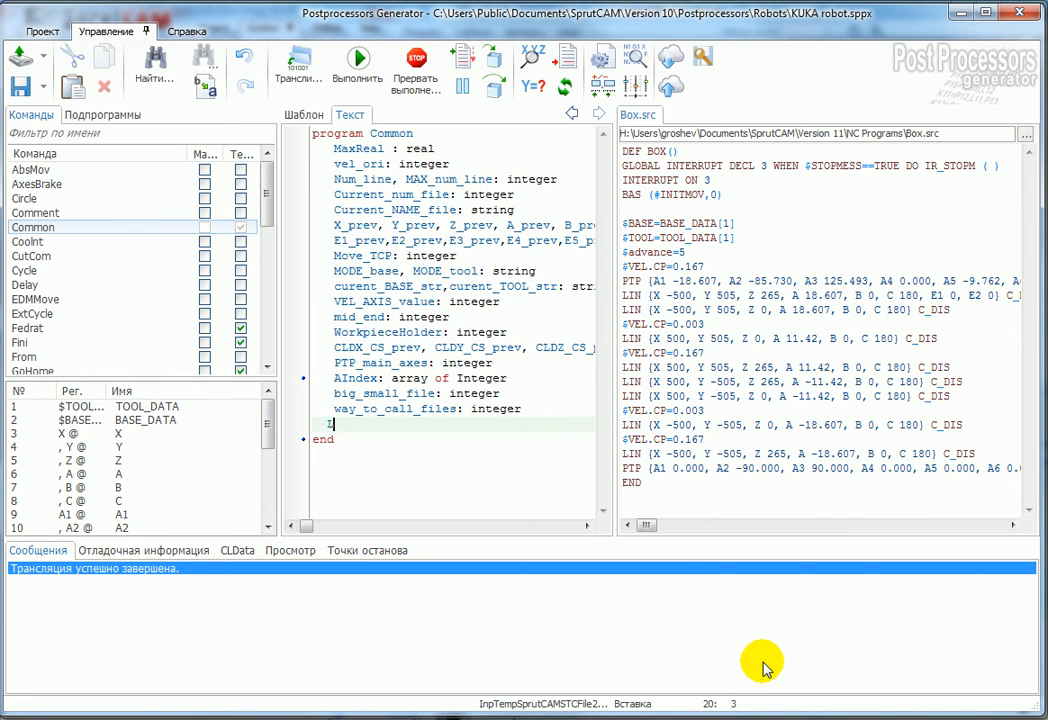
Step: Add the declaration 'LaserEnabled : integer;' to the Common procedure
{"action": "type", "text": "LaserEn"}
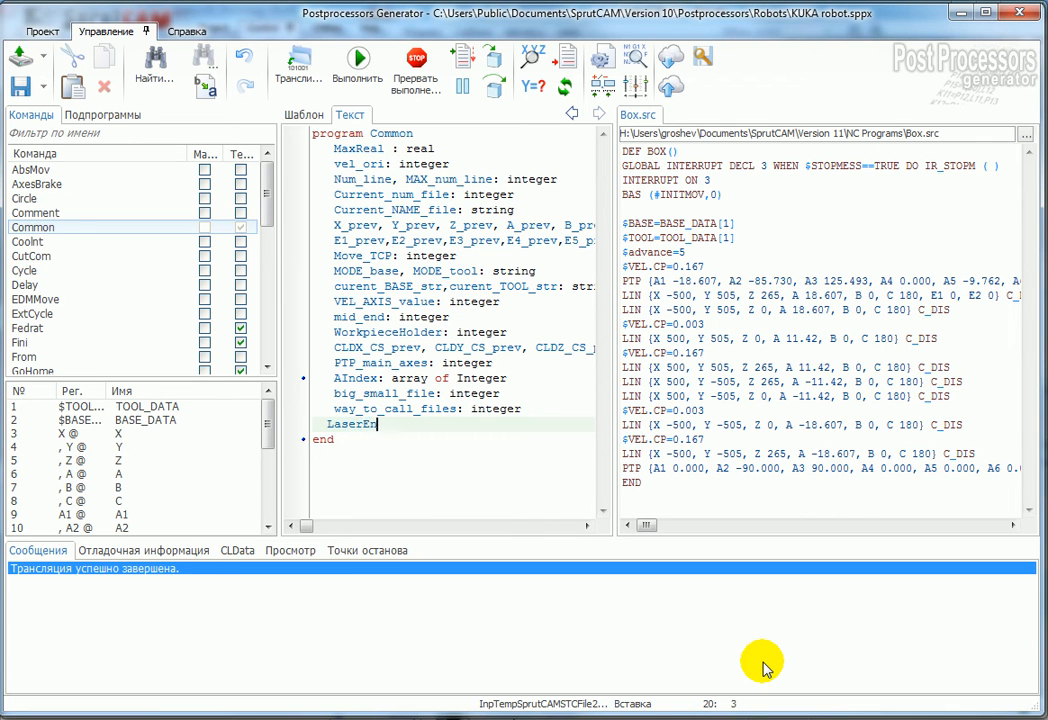
{"action": "type", "text": "abled : in"}
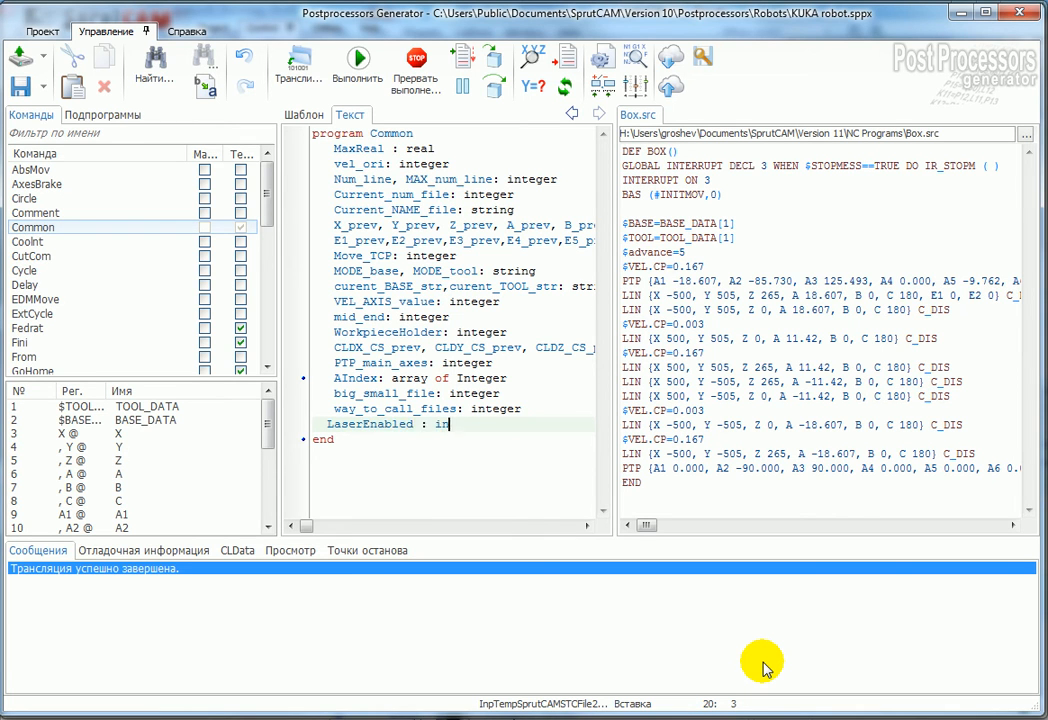
{"action": "type", "text": "teger;"}
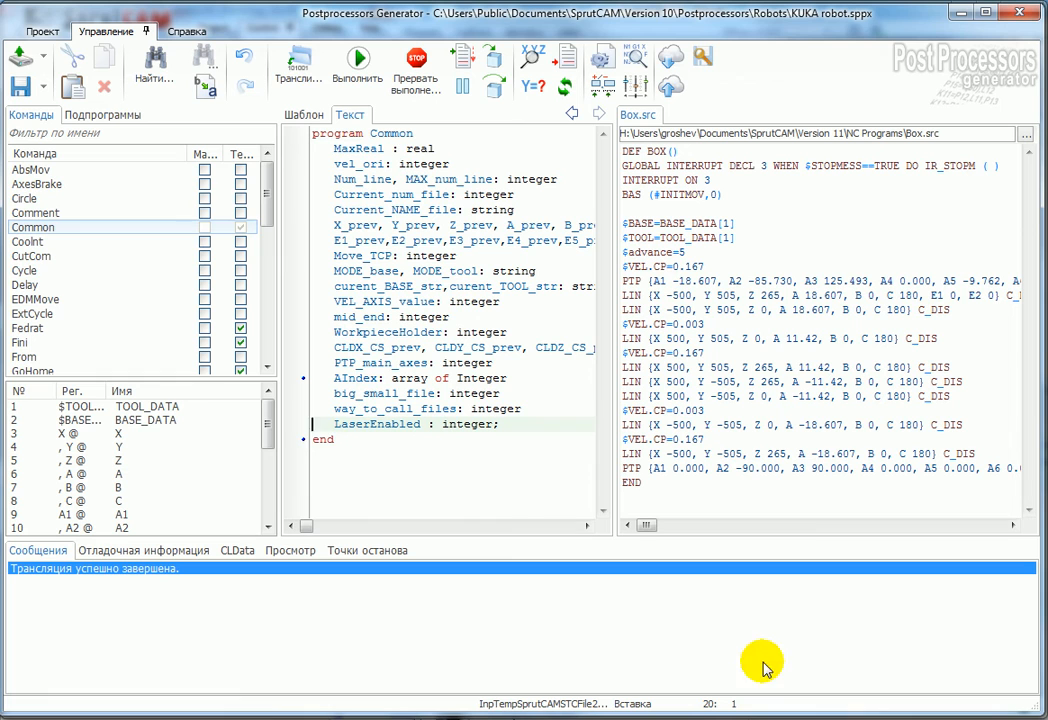
Step: Make 'LaserEnabled = 0' the first line of the PartNo procedure
{"action": "scroll", "scroll_direction": "down", "scroll_amount": 3}
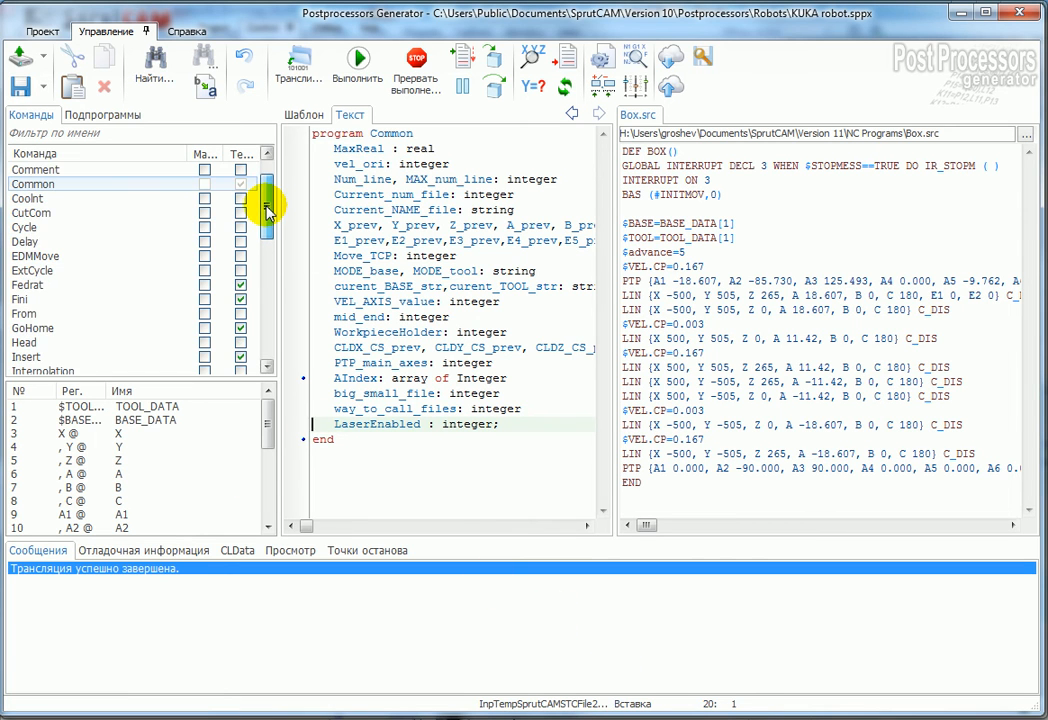
{"action": "scroll", "scroll_direction": "down", "scroll_amount": 3}
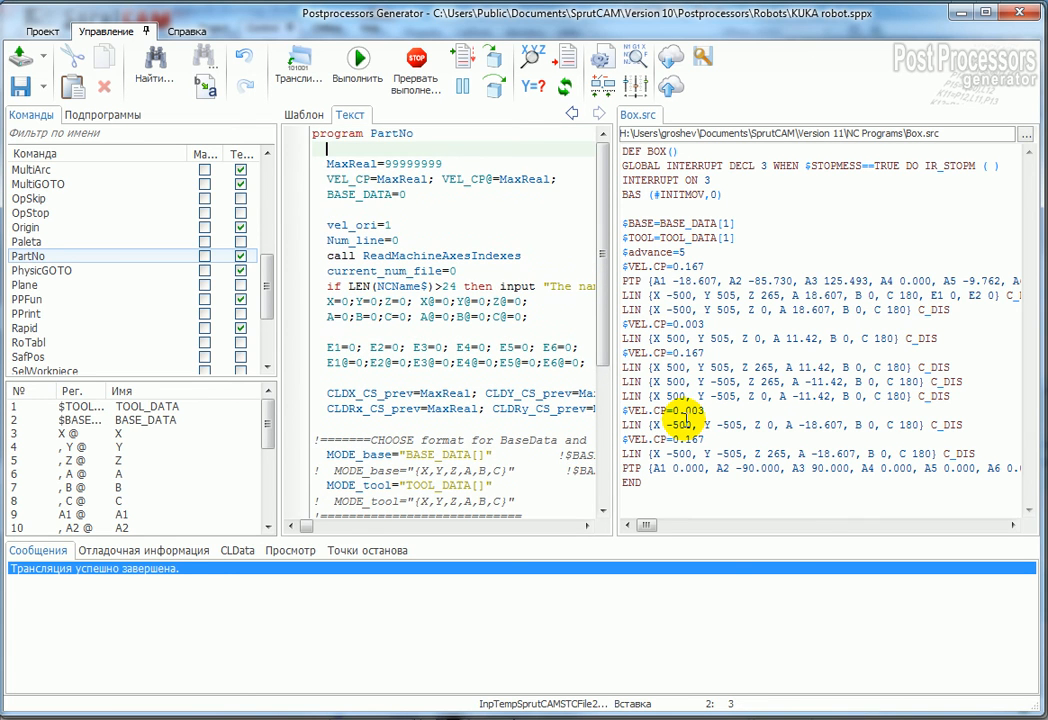
{"action": "type", "text": "LaserEnabled = 0;"}
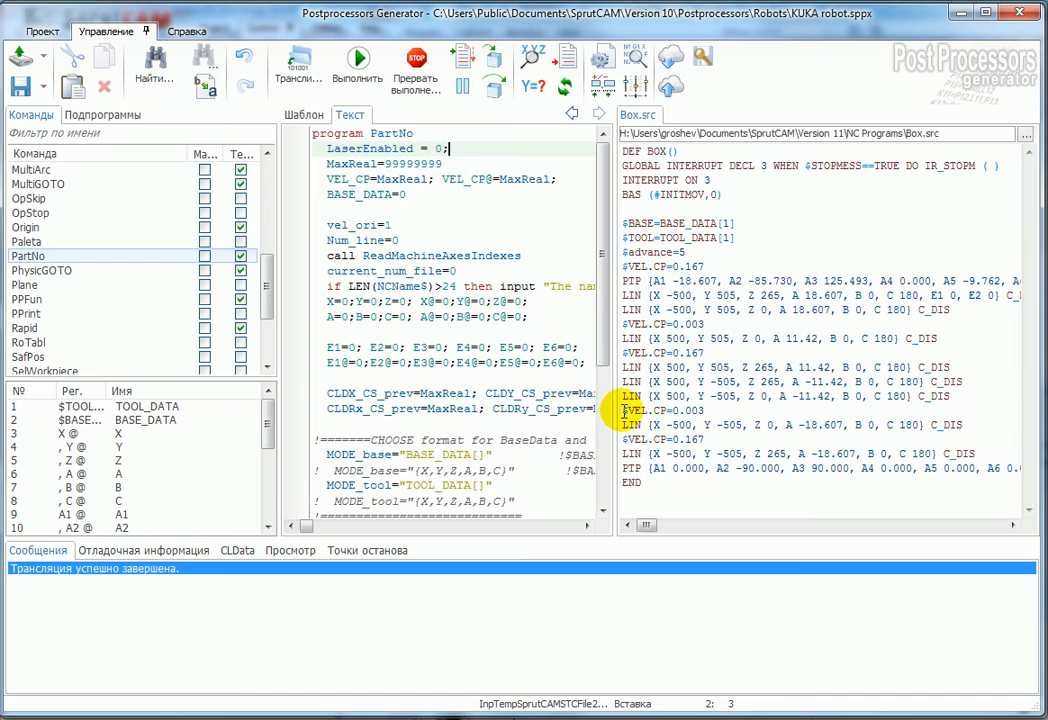
{"action": "mouse_move", "coordinate": [108, 232]}
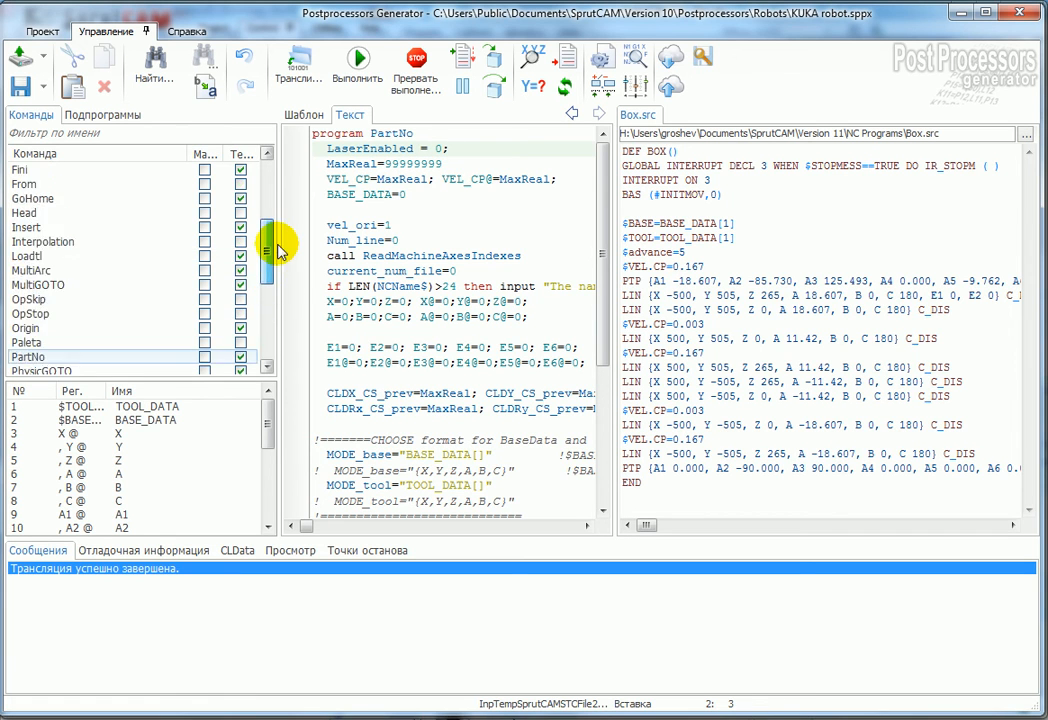
Step: Add 'if LaserEnabled>0 then' output "Disable laser" and reset LaserEnabled =0 to Rapid
{"action": "left_click", "coordinate": [30, 256]}
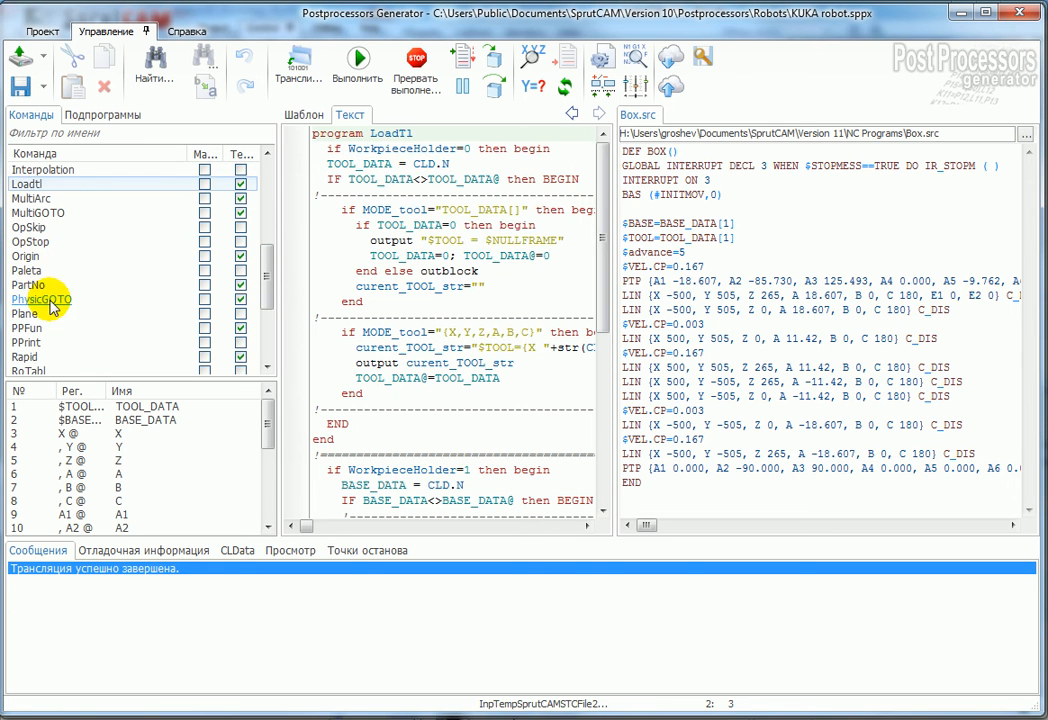
{"action": "left_click", "coordinate": [25, 313]}
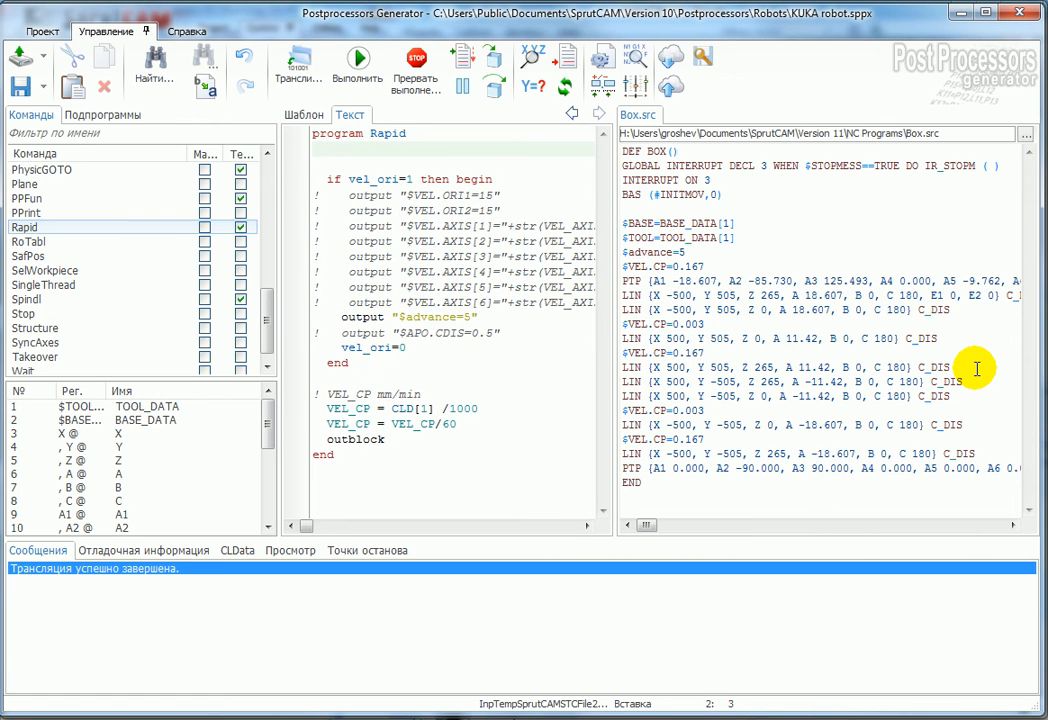
{"action": "type", "text": "if LaserEnabled"}
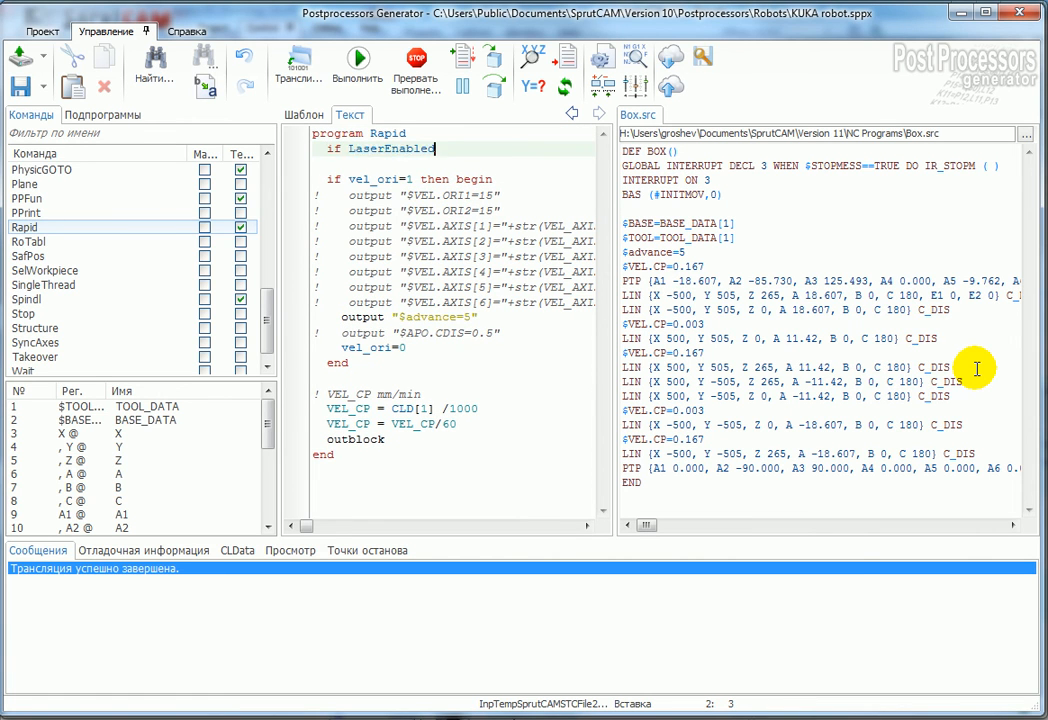
{"action": "type", "text": ">0"}
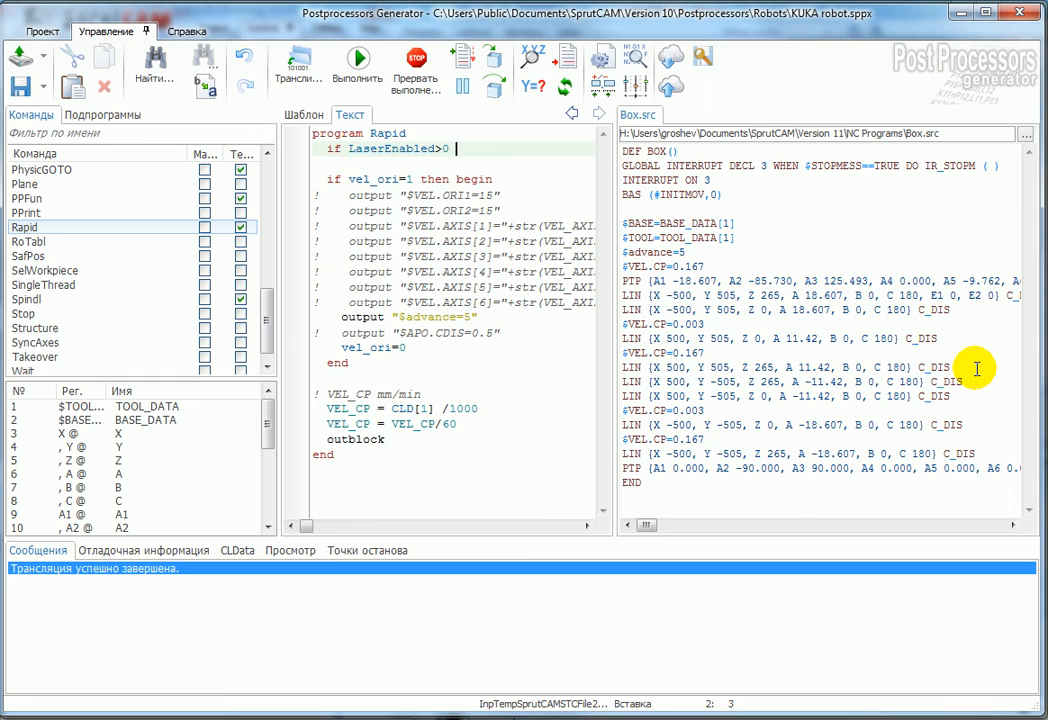
{"action": "type", "text": "then begin"}
{"action": "type", "text": "ou"}
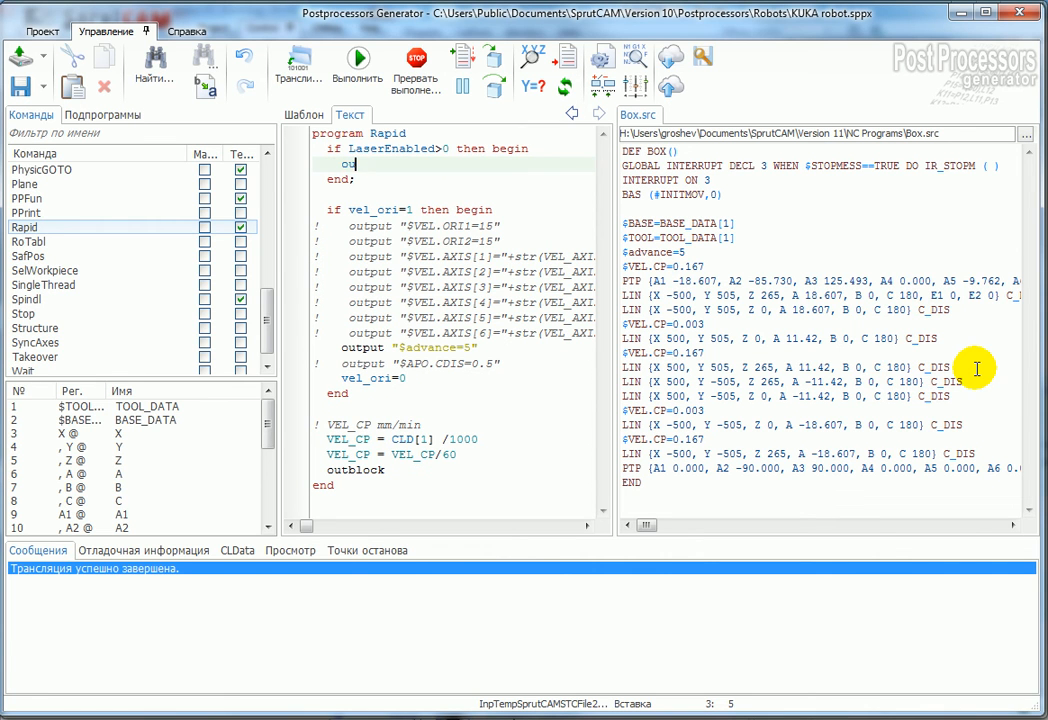
{"action": "type", "text": "put \"\""}
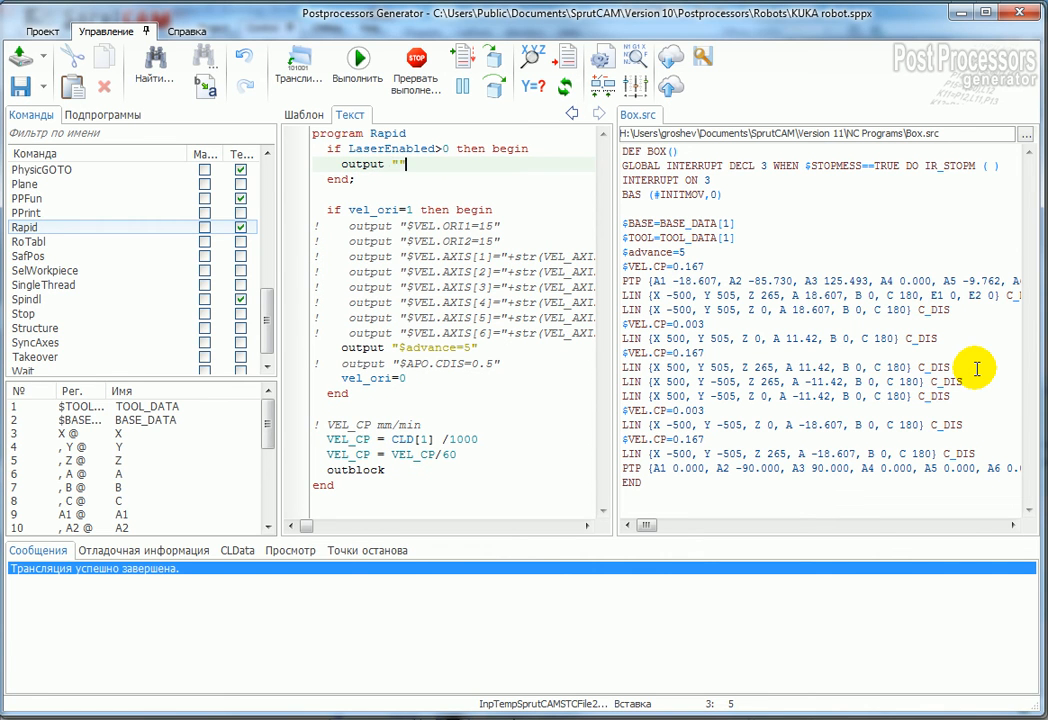
{"action": "type", "text": "Disable laser"}
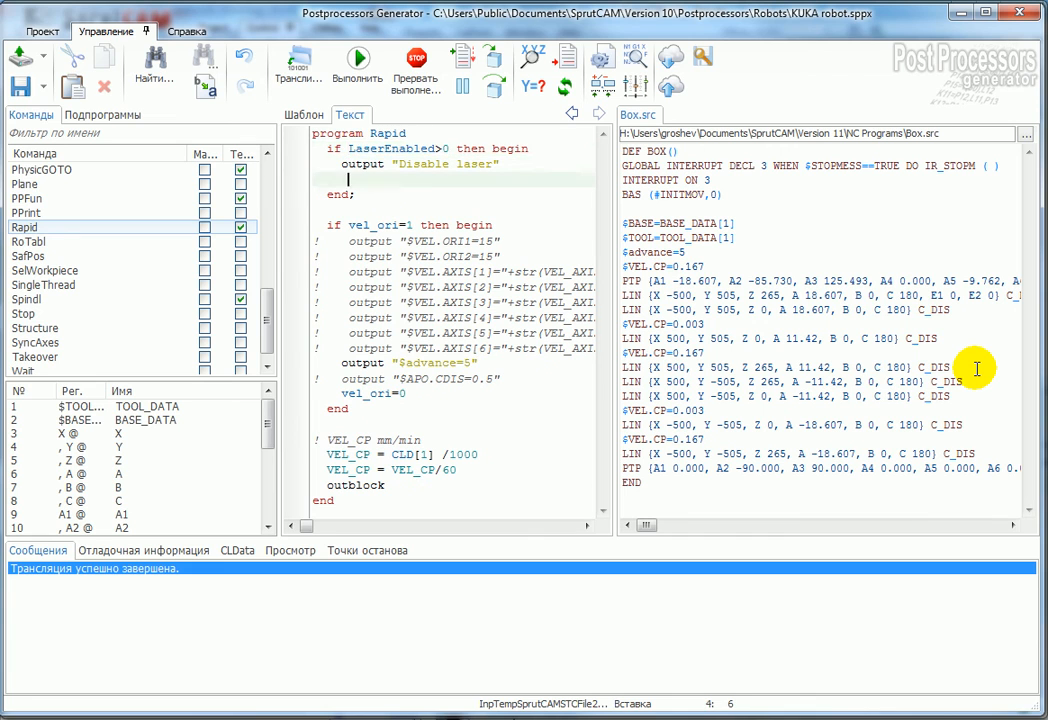
{"action": "type", "text": "LaserEnabled =0;"}
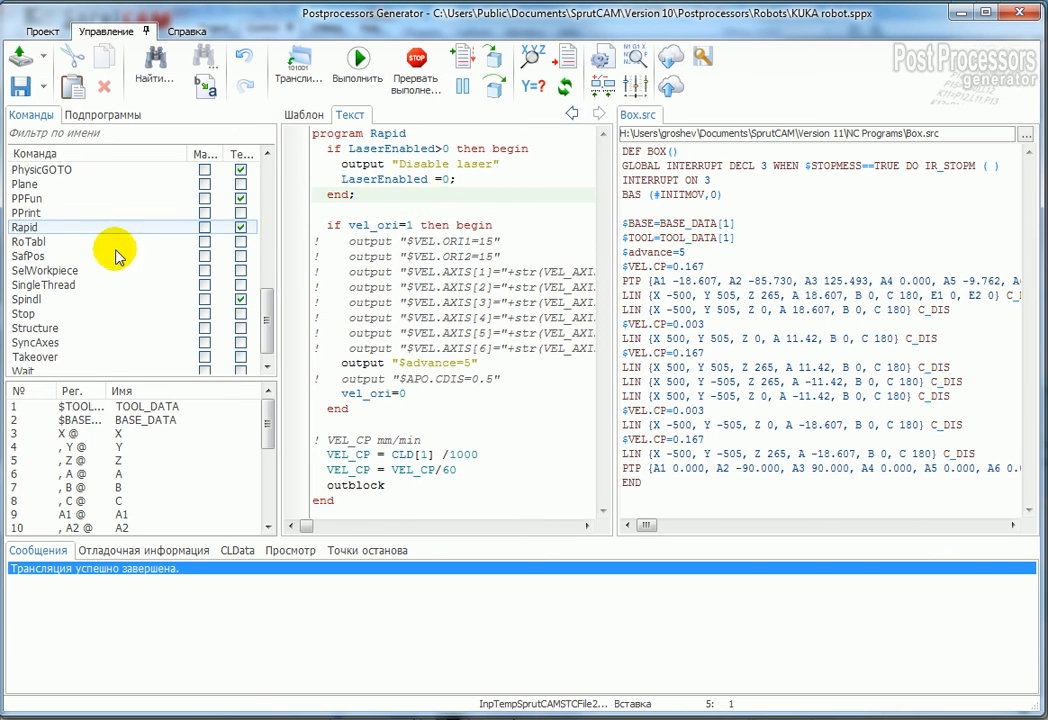
{"action": "left_click", "coordinate": [26, 299]}
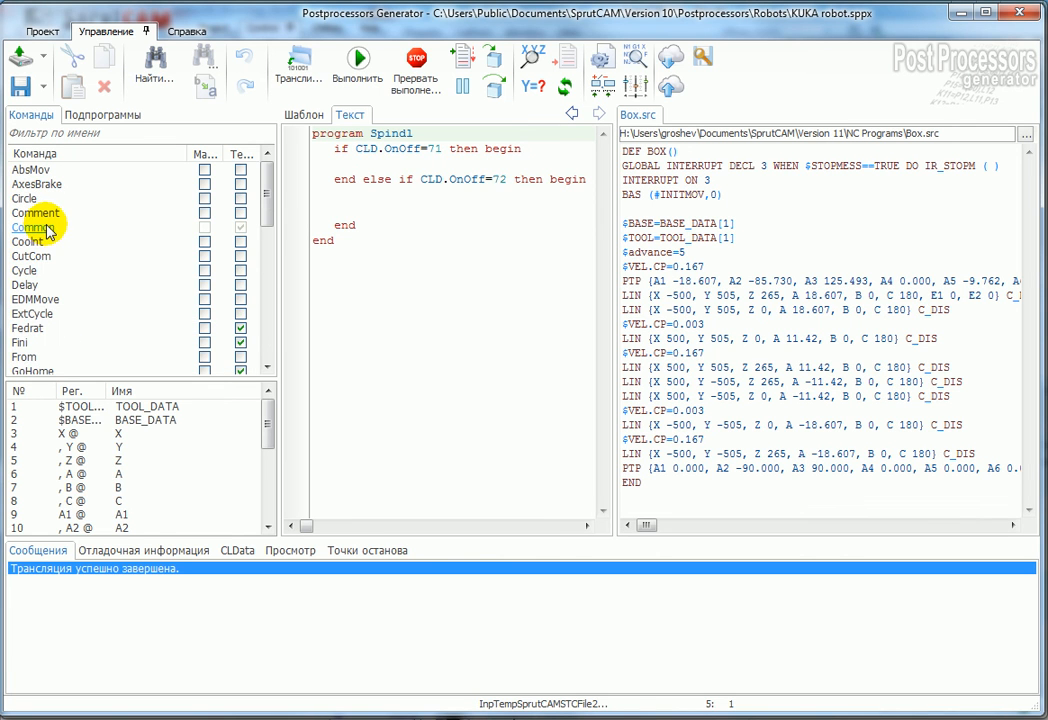
Step: Add to Fedrat: if LaserEnabled=0, output "Enable laser" and set LaserEnabled to 1
{"action": "left_click", "coordinate": [27, 328]}
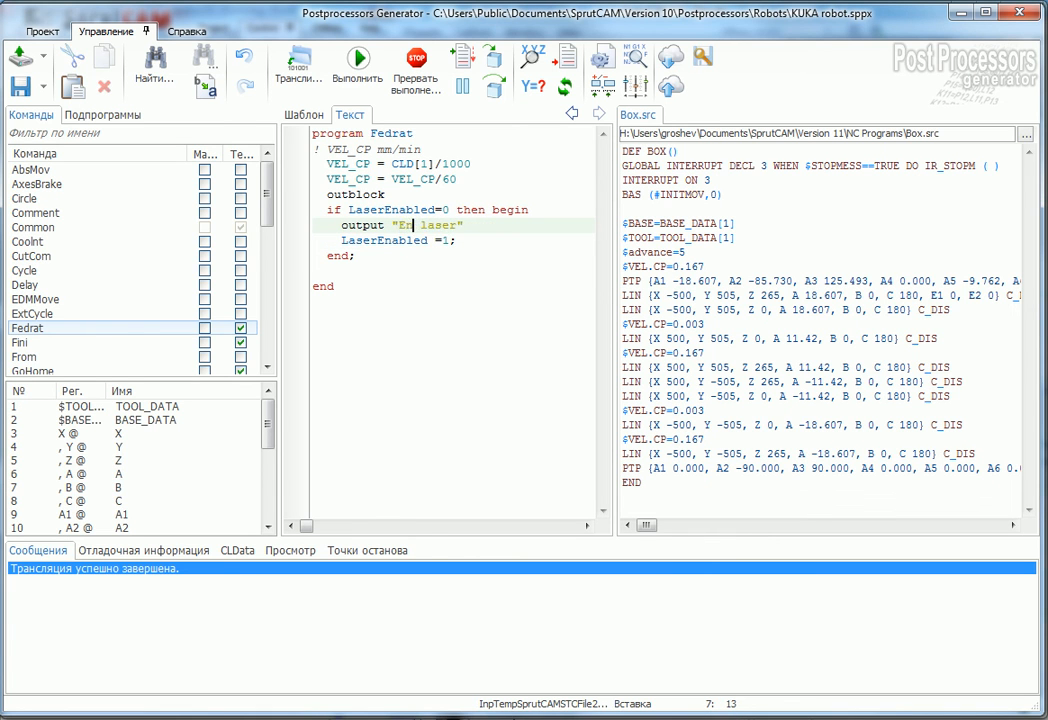
{"action": "type", "text": "nable"}
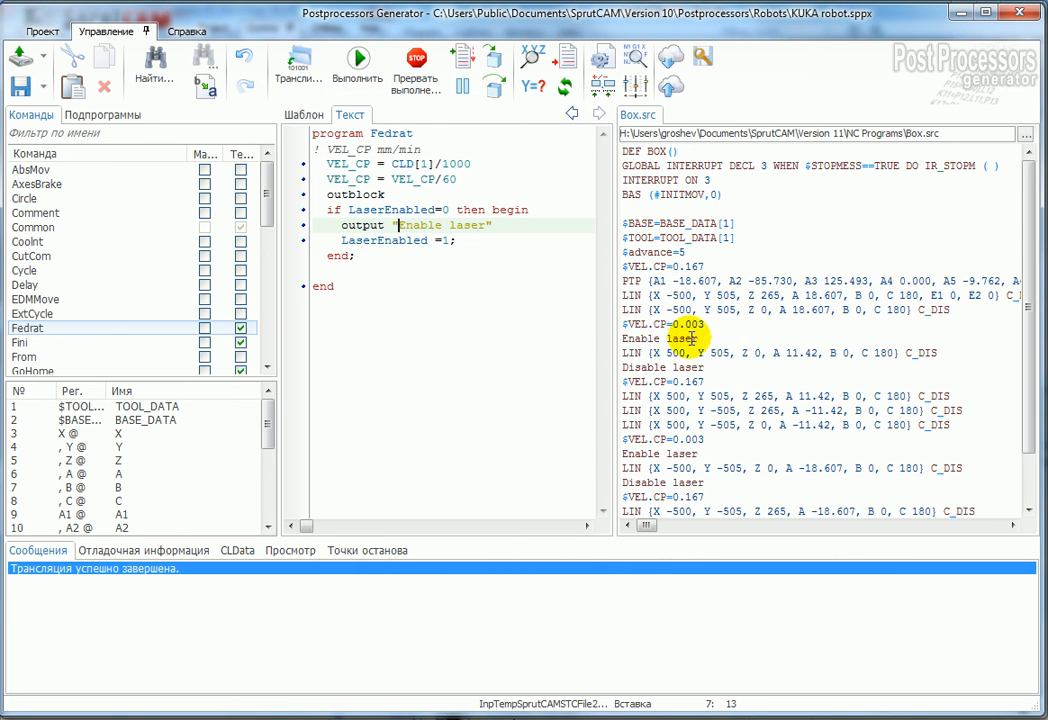
{"action": "scroll", "scroll_direction": "down", "scroll_amount": 3}
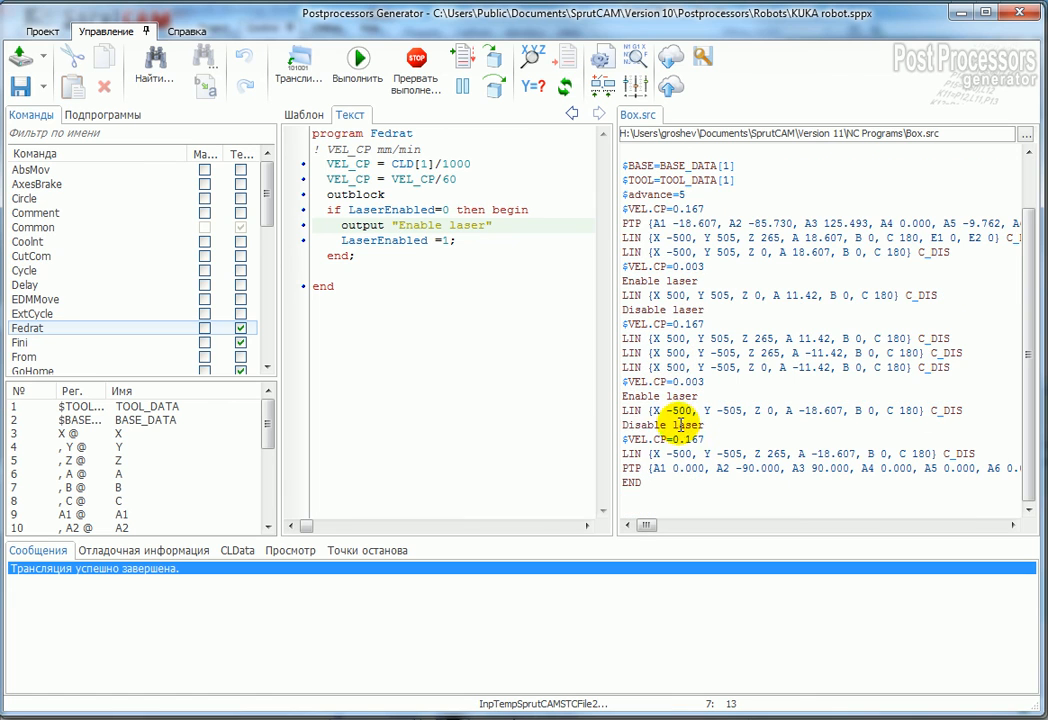